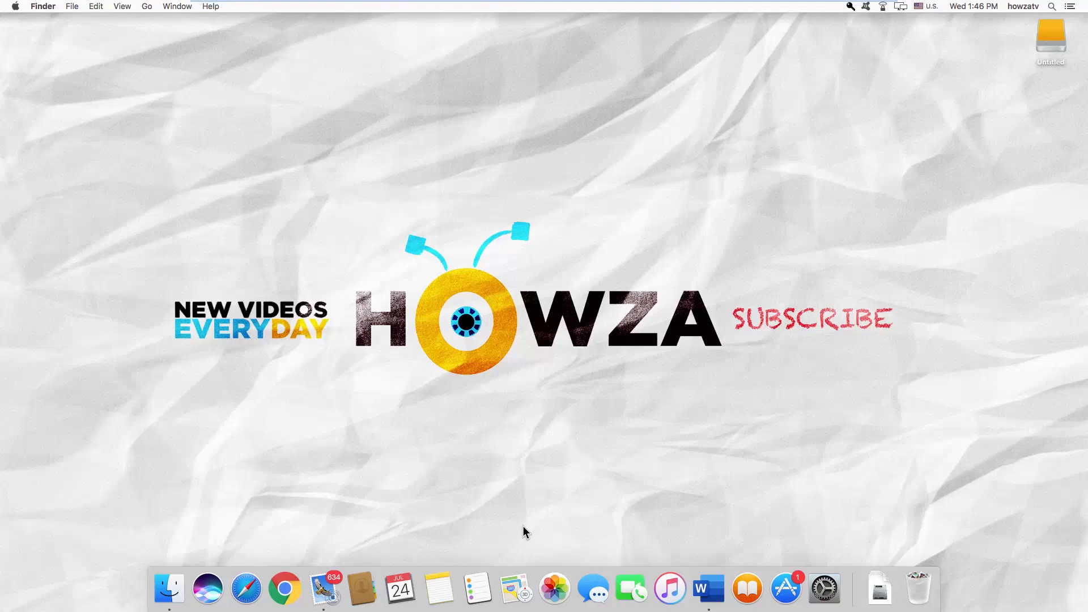
mouse_move(514, 541)
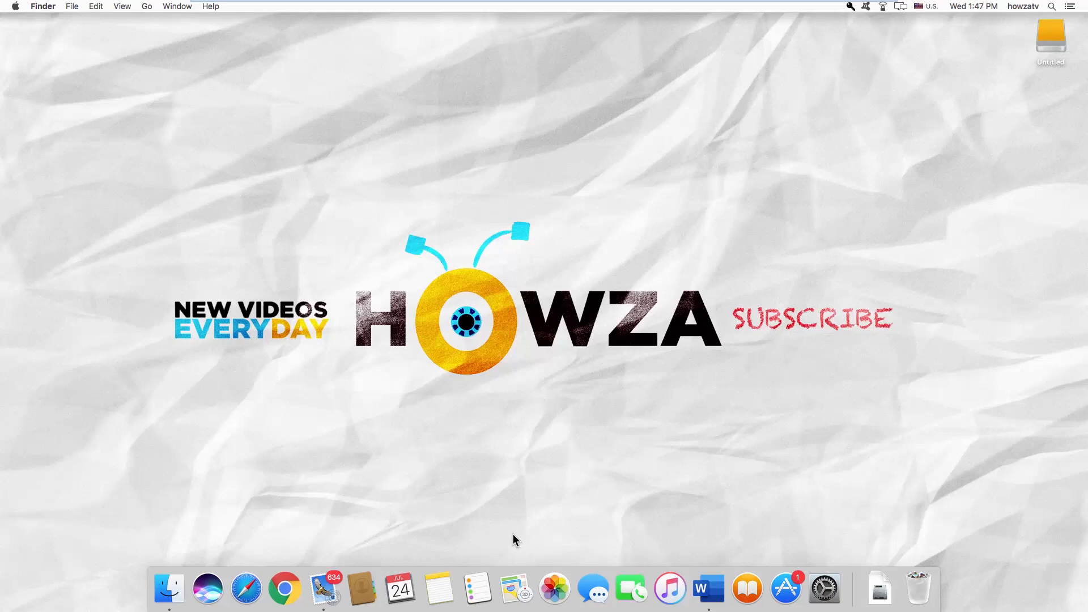
Reach the Network pane from the Apple menu and select the connected Ethernet service
click(13, 7)
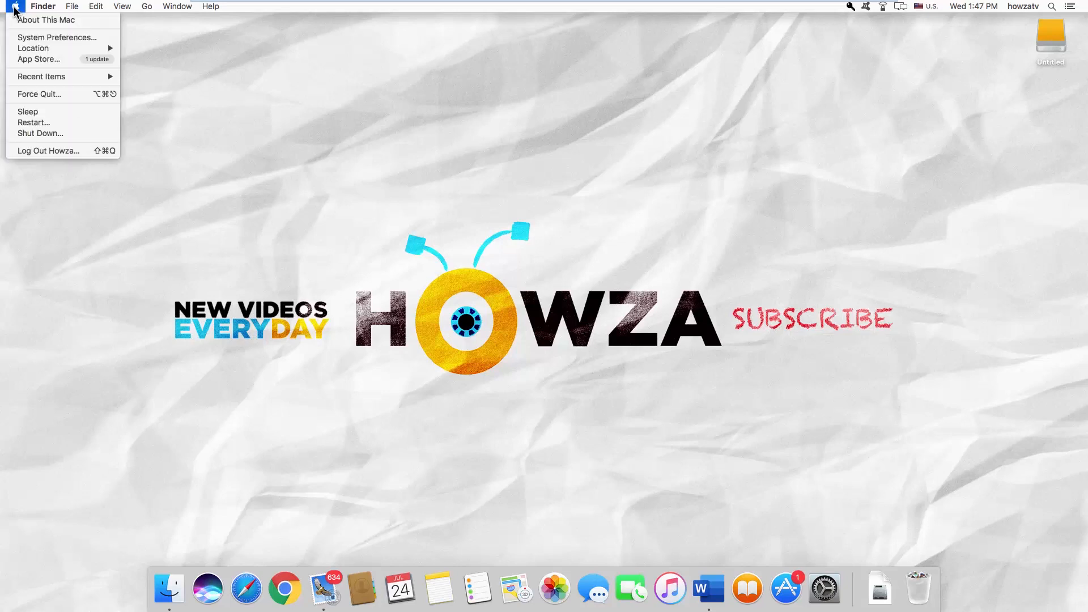
mouse_move(58, 37)
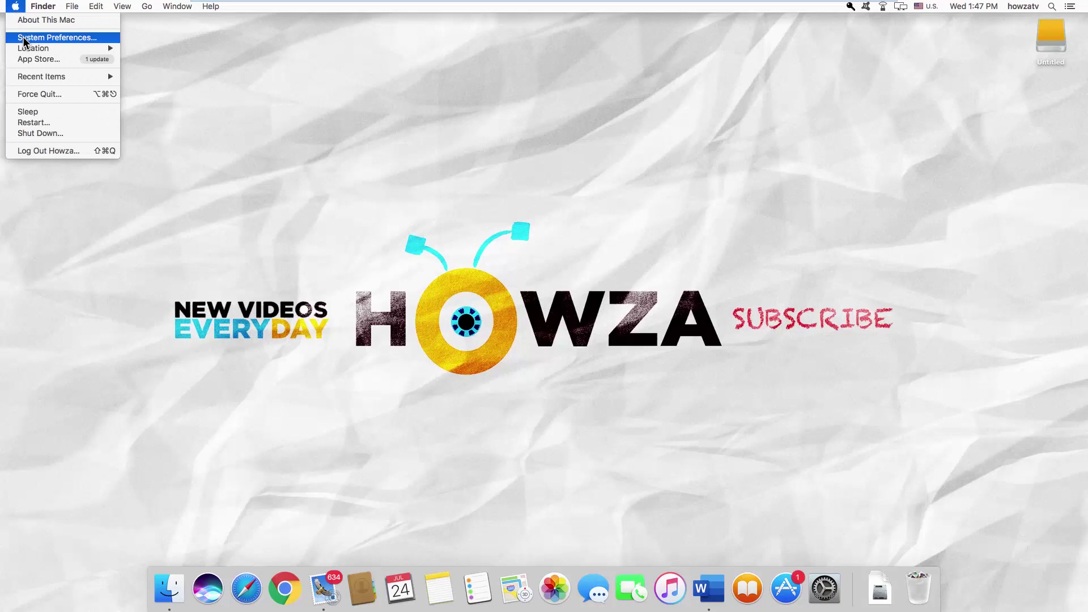
click(61, 38)
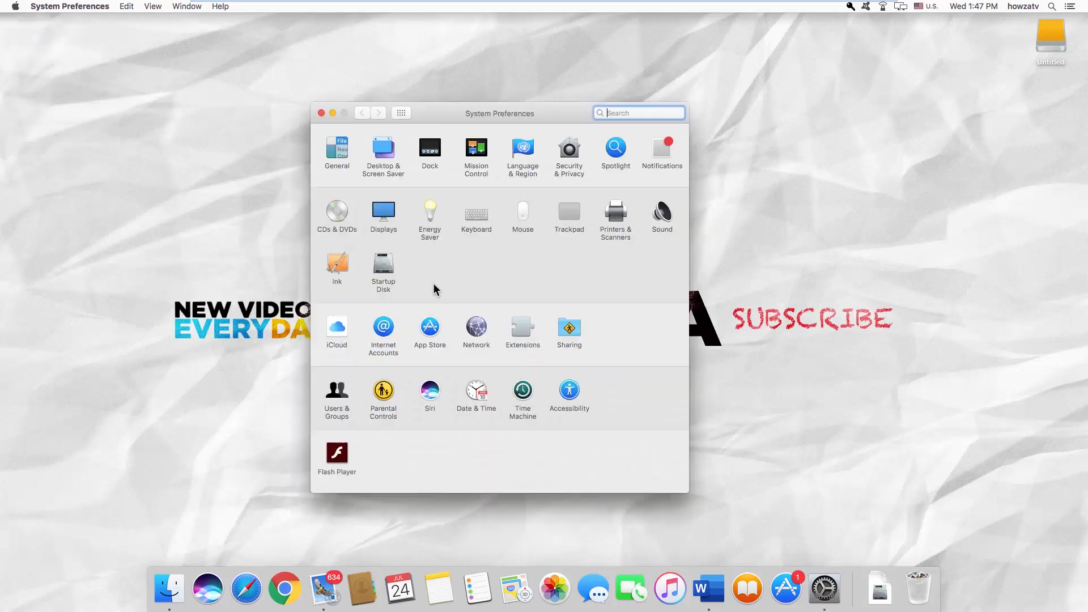
click(476, 326)
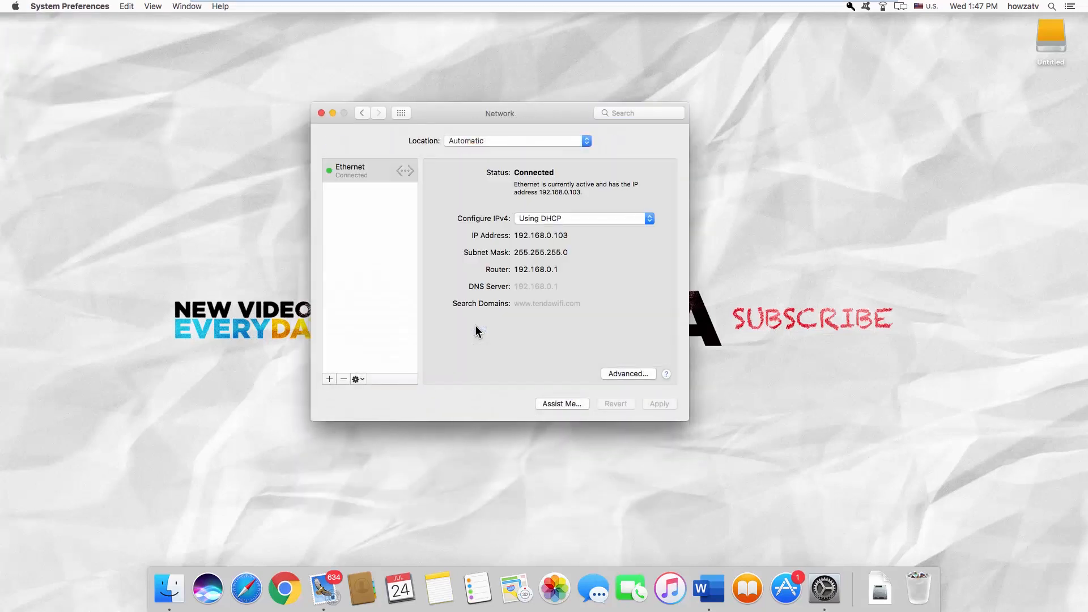
click(368, 170)
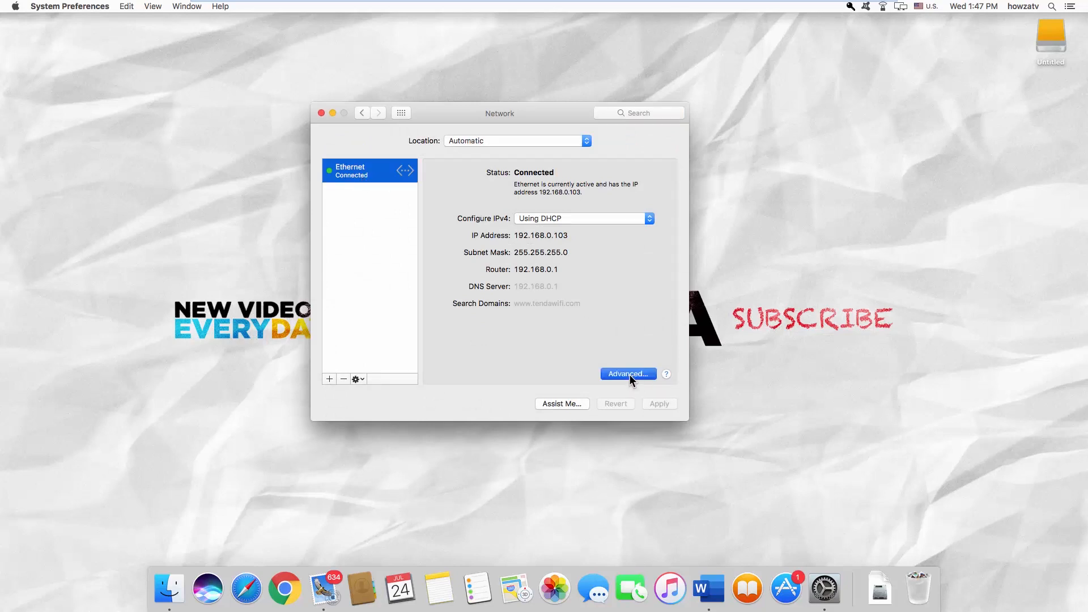
View Ethernet's advanced TCP/IP settings, leaving Configure IPv6 on Automatically, then start a Spotlight search
click(627, 373)
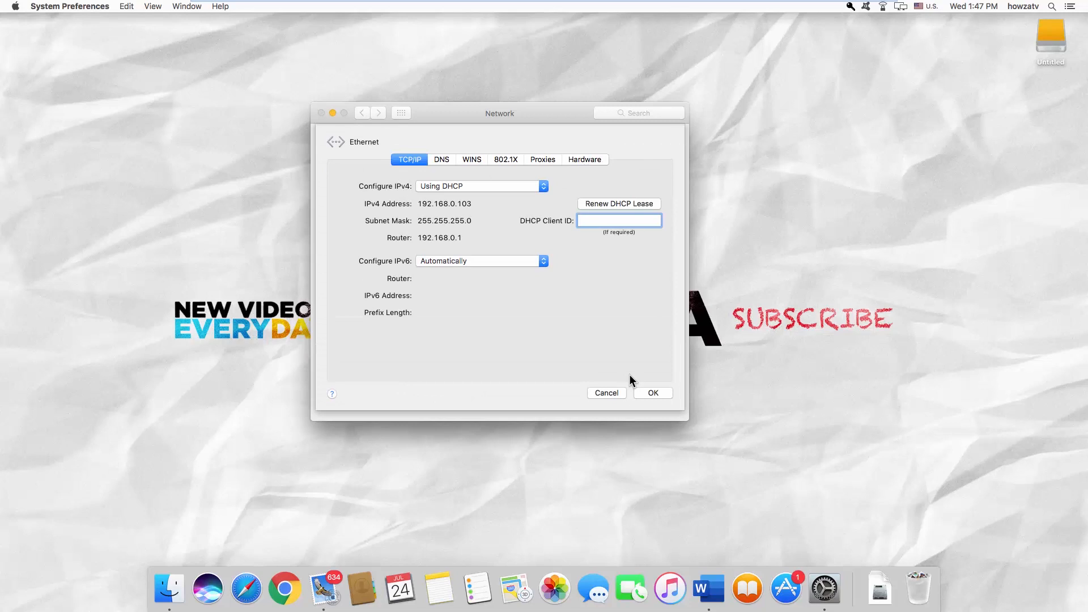
mouse_move(494, 277)
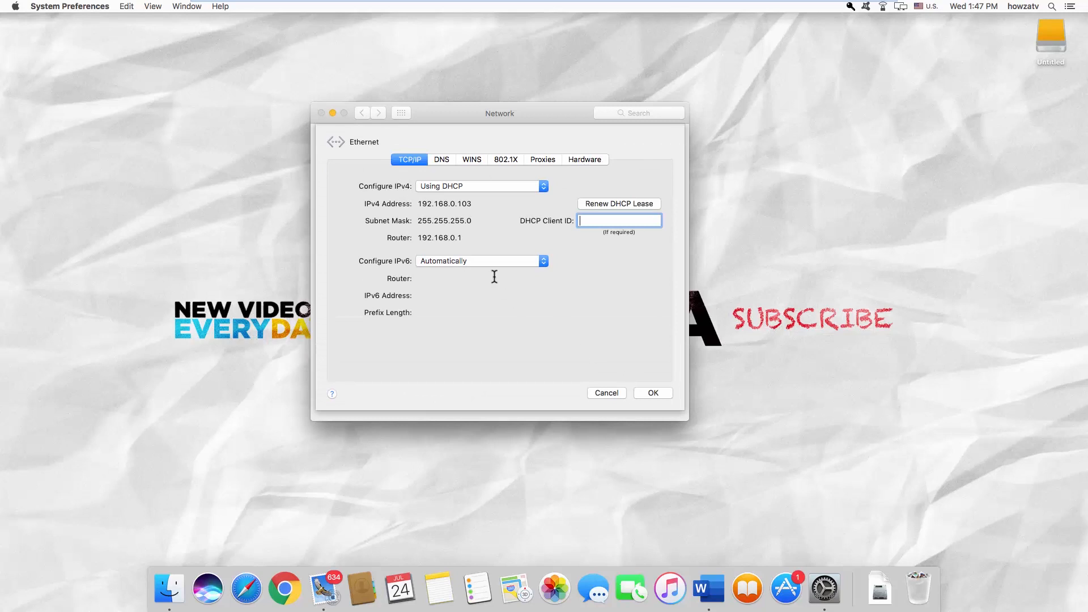
click(543, 261)
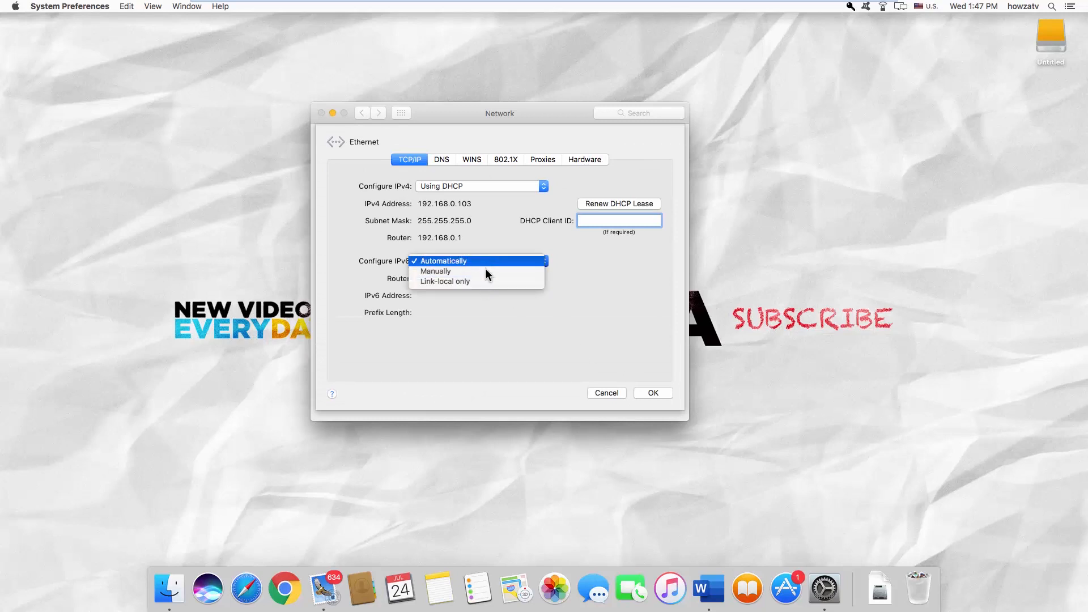
click(443, 261)
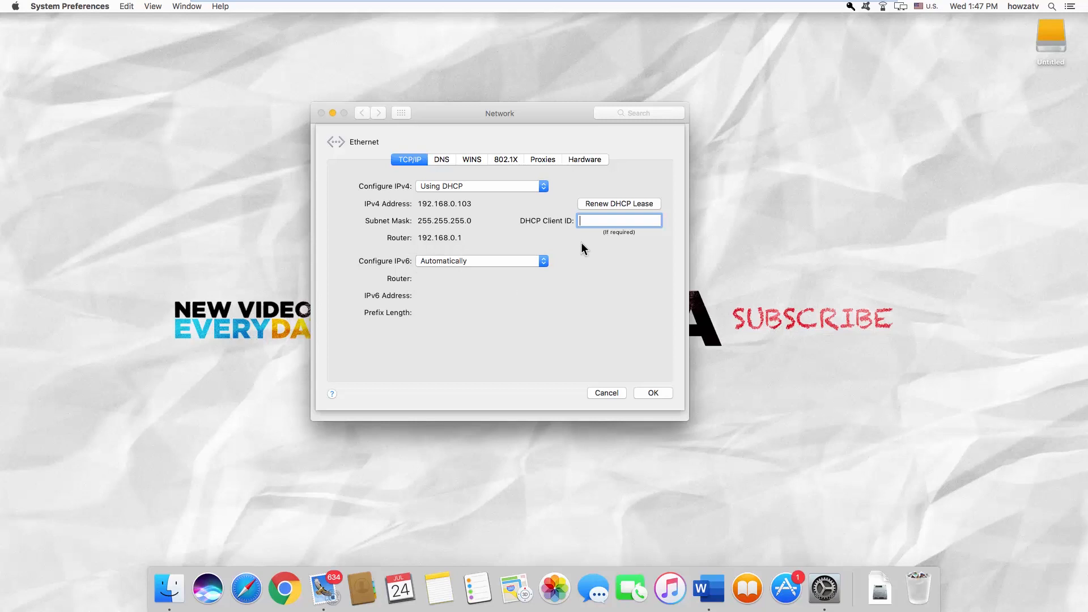
click(1052, 7)
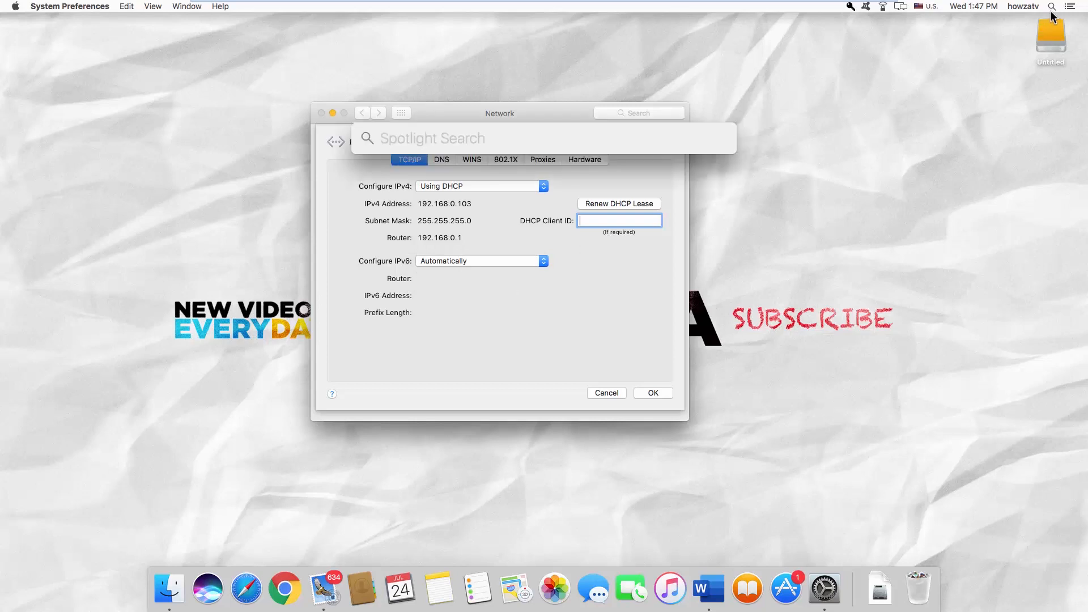
Launch Terminal via Spotlight, run 'networksetup -setv6off Ethernet' and authorise it with the admin password
text(terminal)
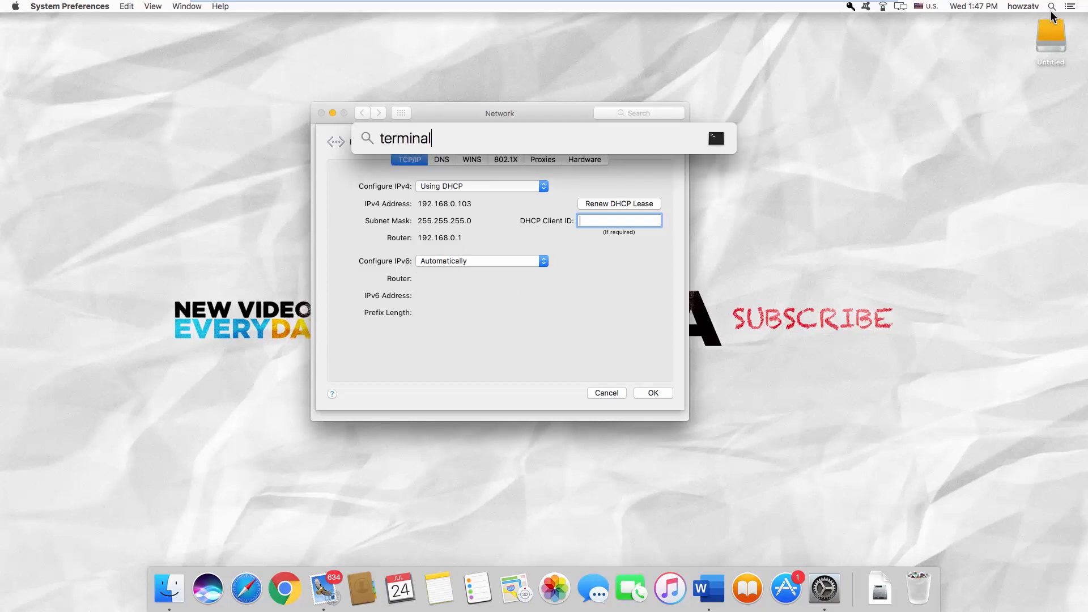
text(terminal)
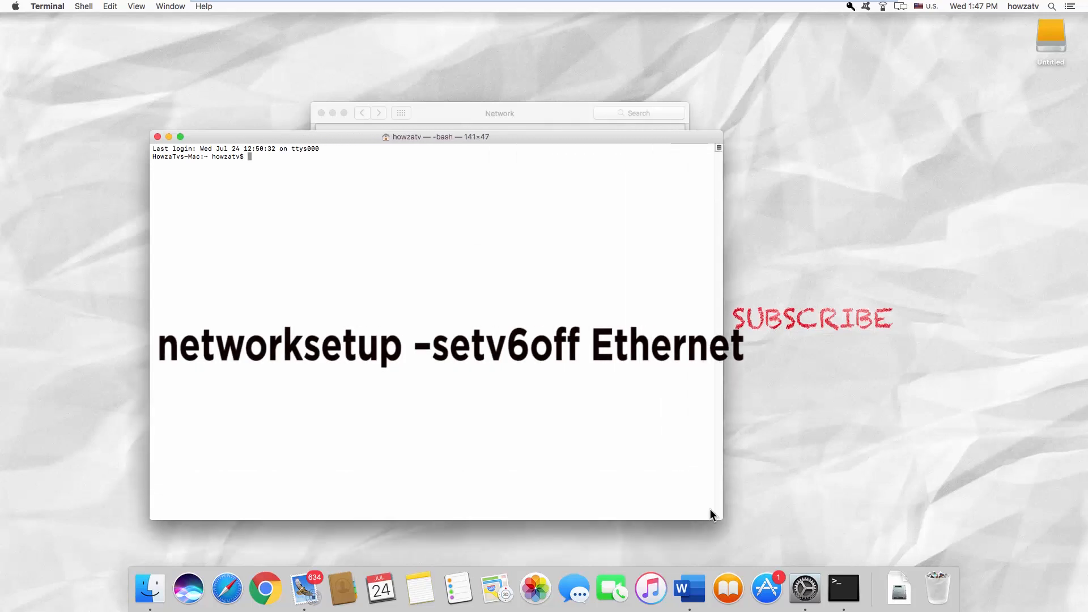
right_click(249, 156)
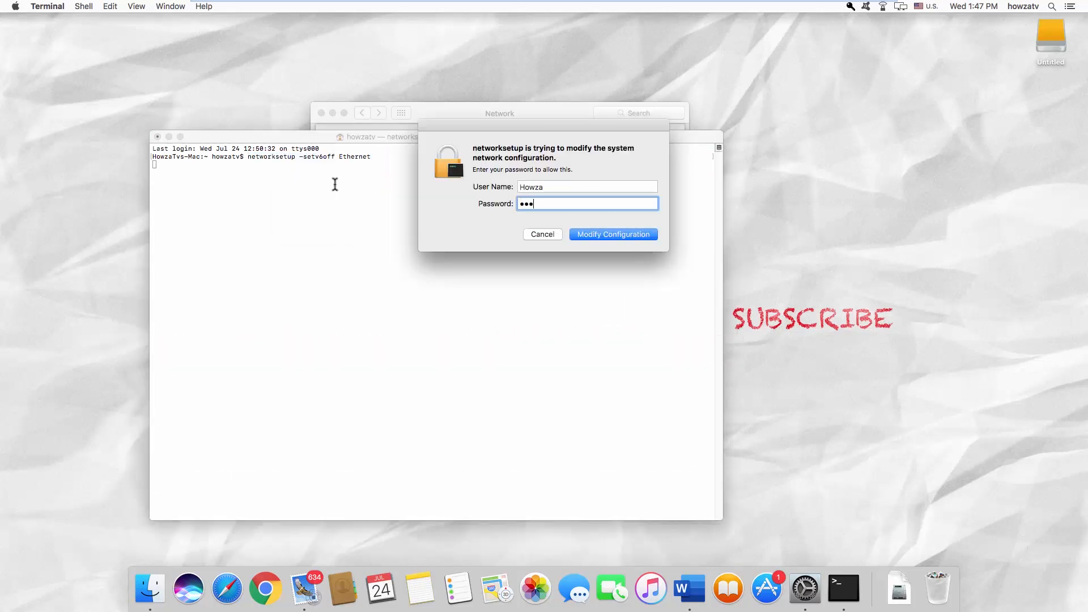
text(password)
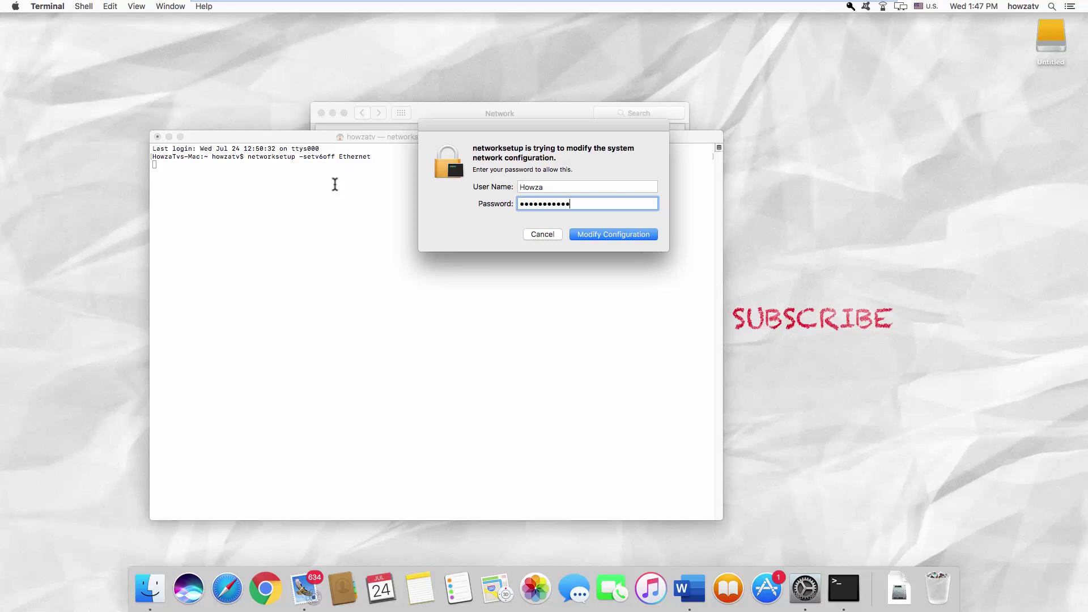
click(613, 234)
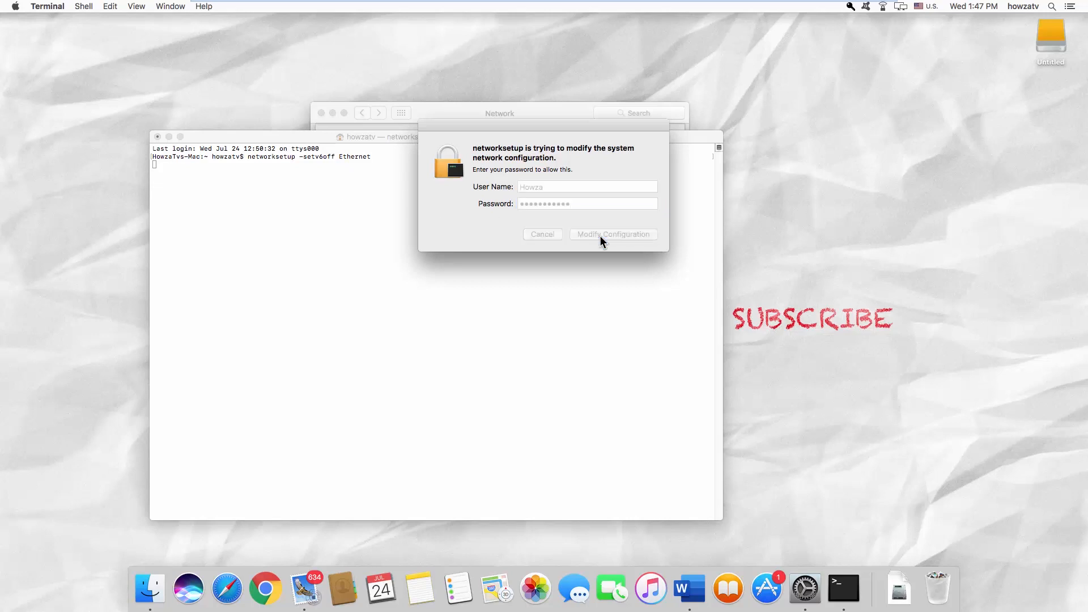
Verify Configure IPv6 now shows Off for Ethernet and accept the advanced settings with OK
click(614, 234)
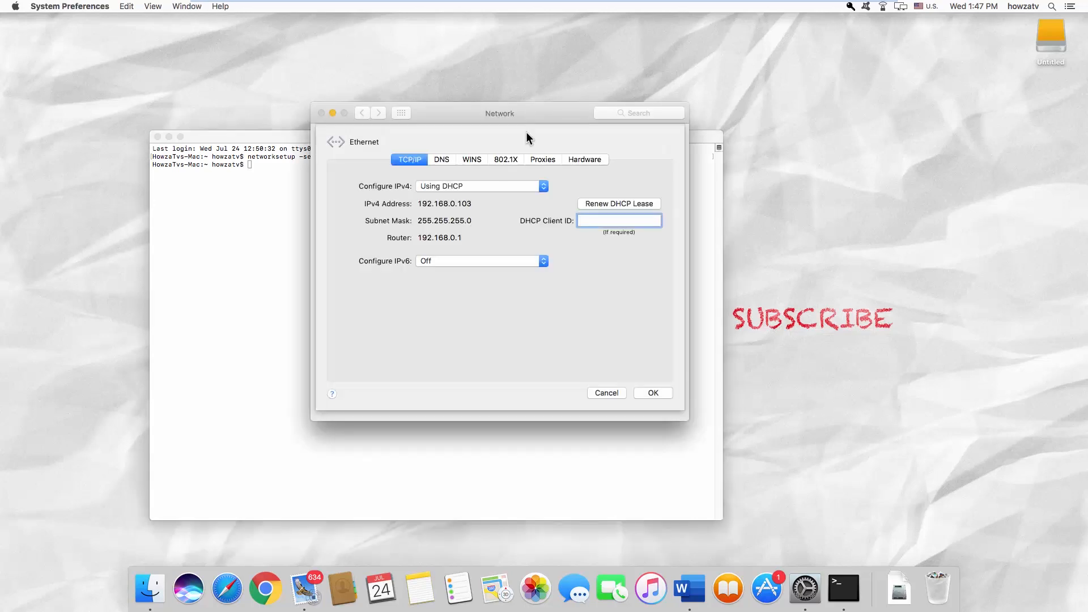
mouse_move(537, 278)
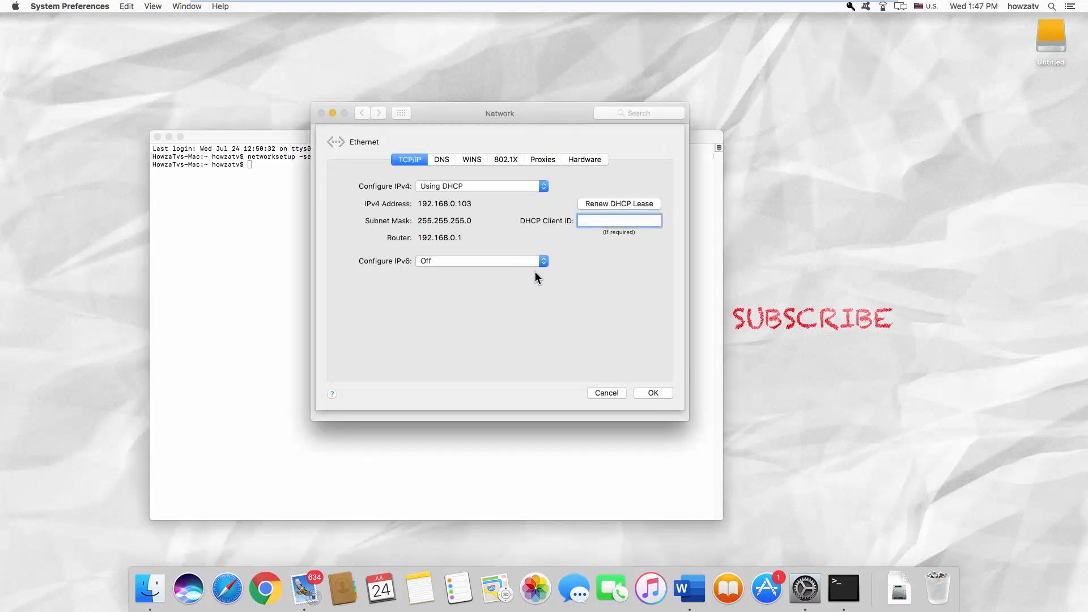
mouse_move(475, 265)
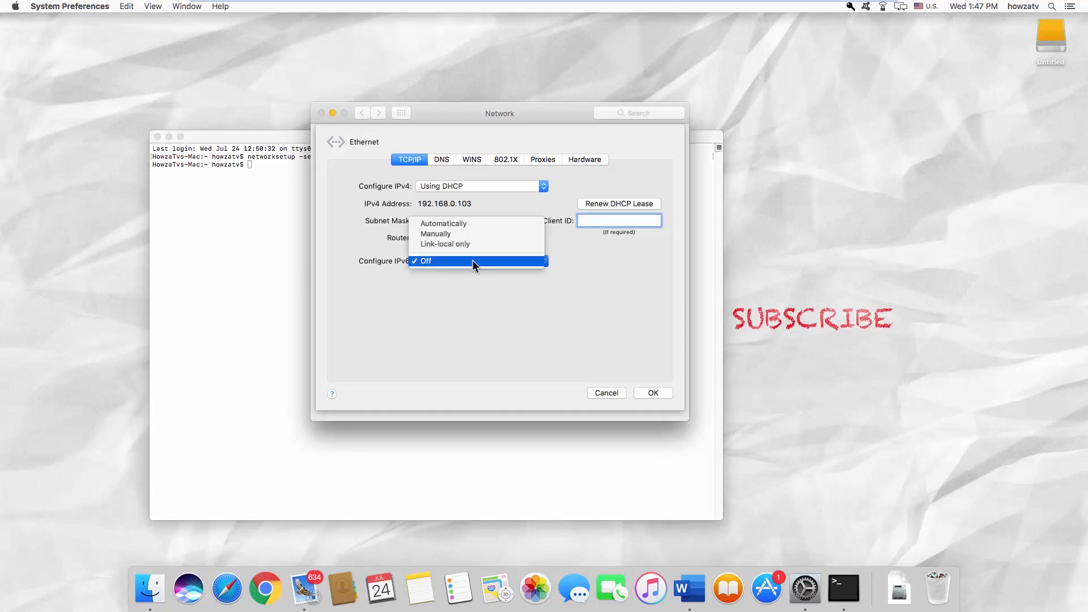
mouse_move(445, 270)
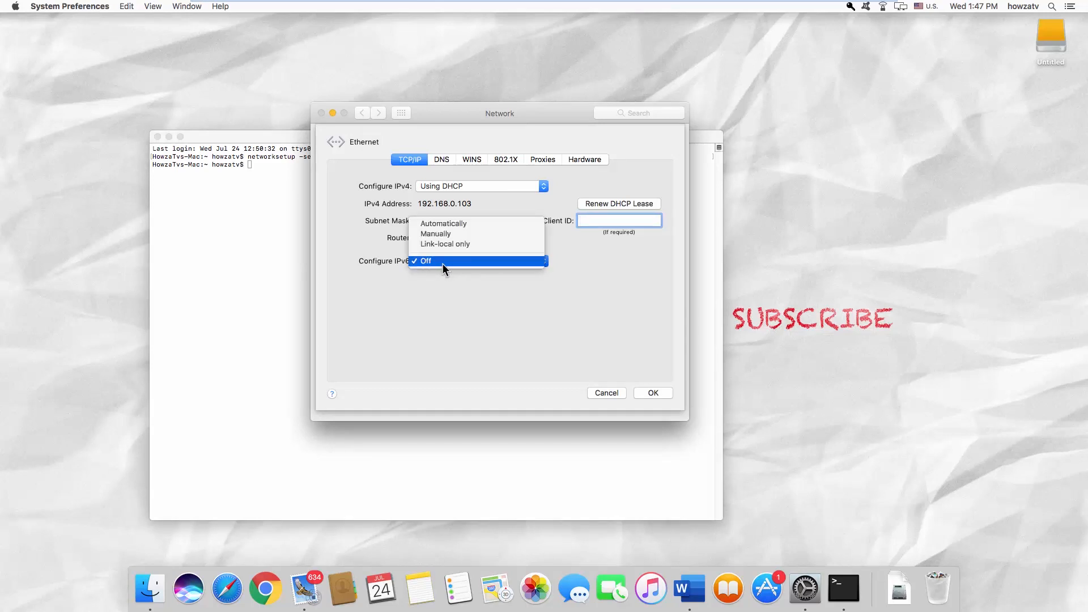
click(425, 261)
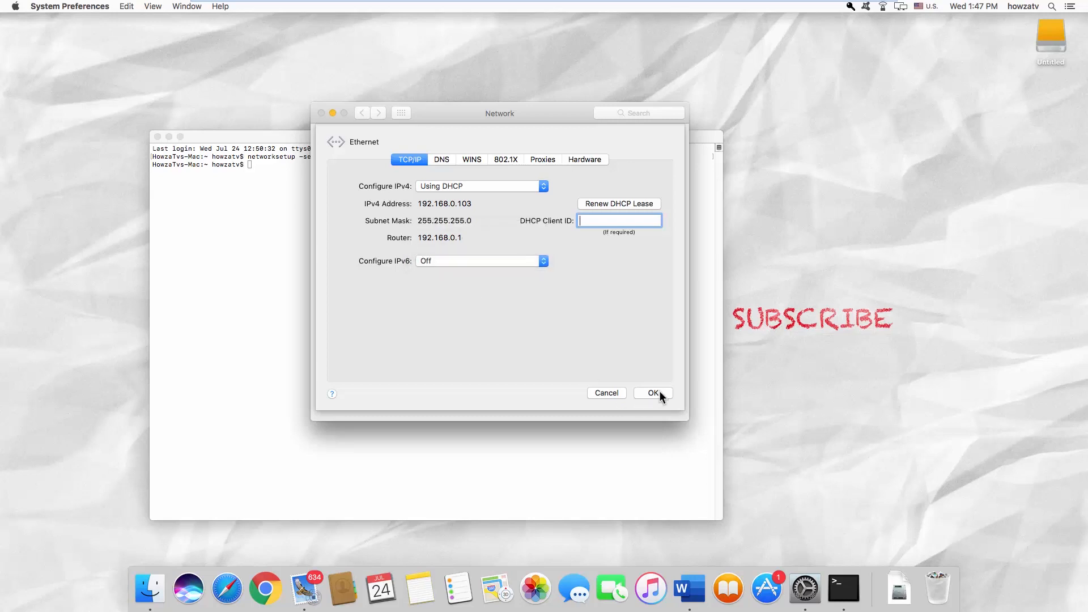
click(652, 393)
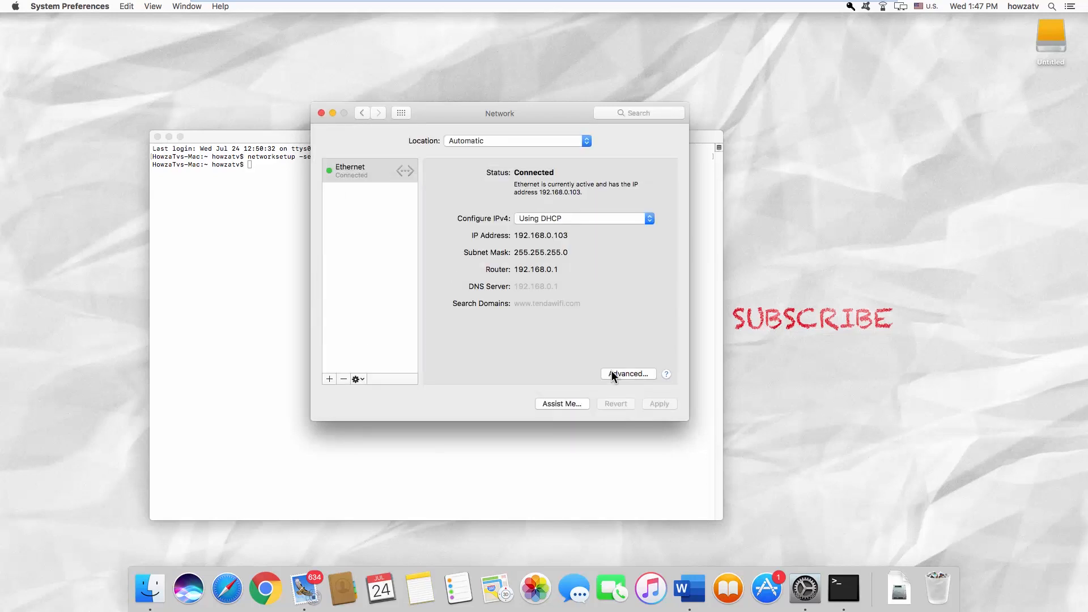